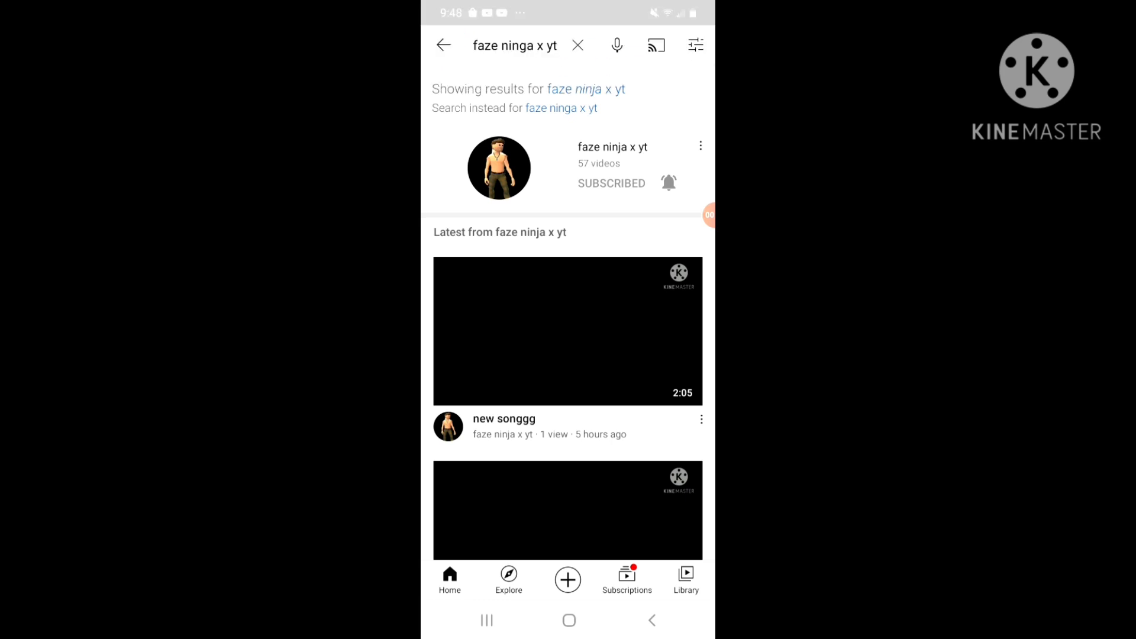
Scroll the faze ninja x yt results and the channel's VIDEOS list down to older uploads
scroll("up", 3)
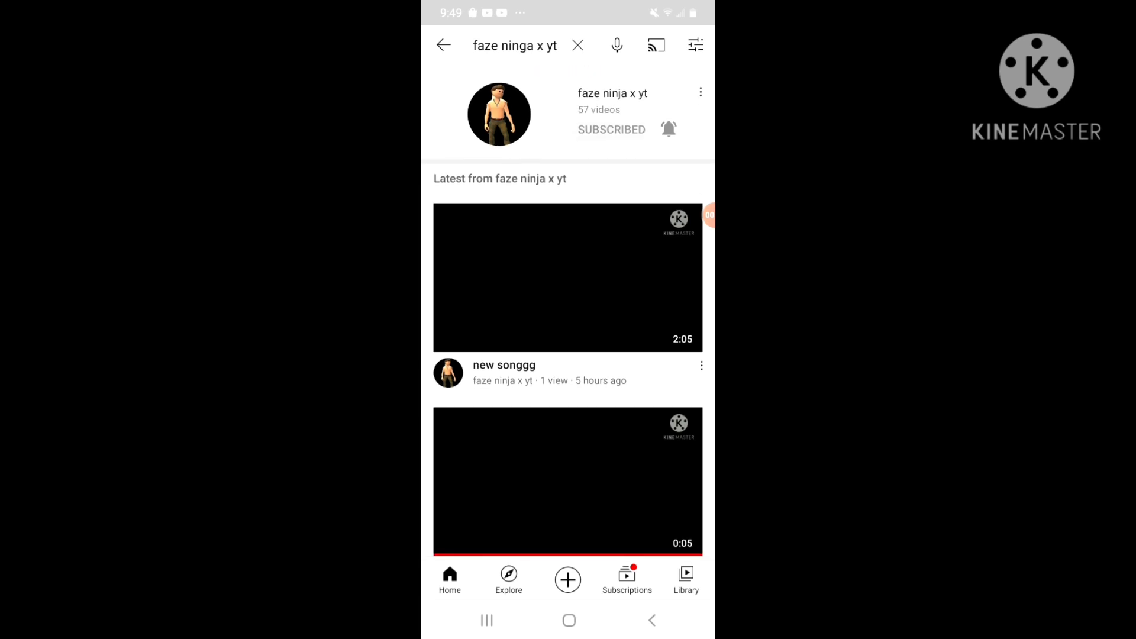
scroll("down", 3)
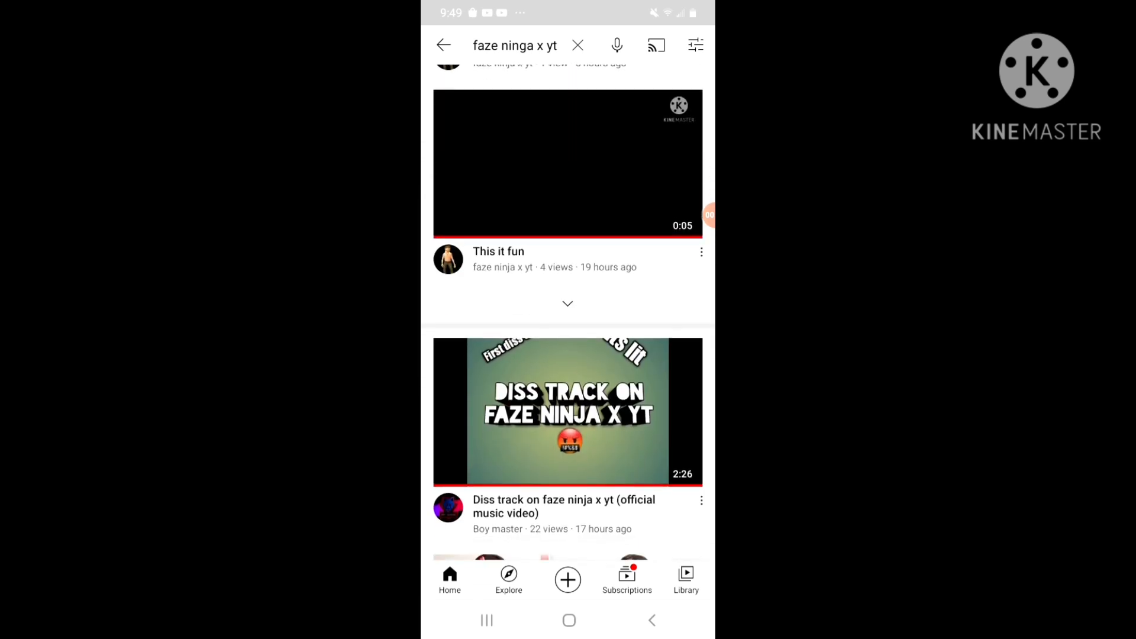
scroll("up", 3)
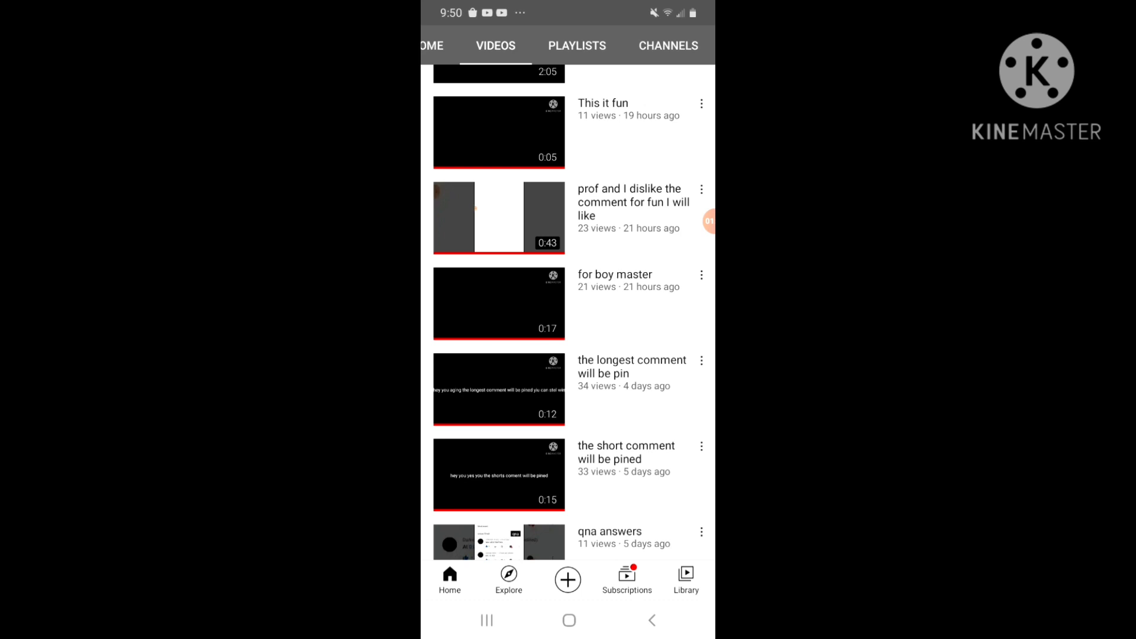
Browse the channel's uploads and start playing the 'new songgg' video
scroll("down", 3)
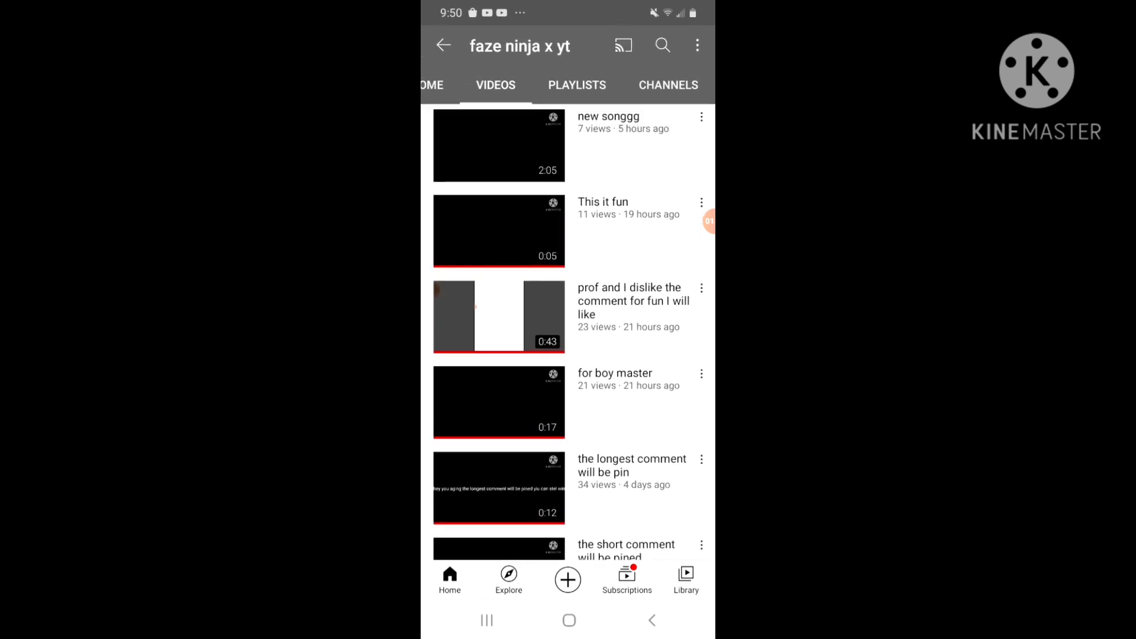
scroll("down", 3)
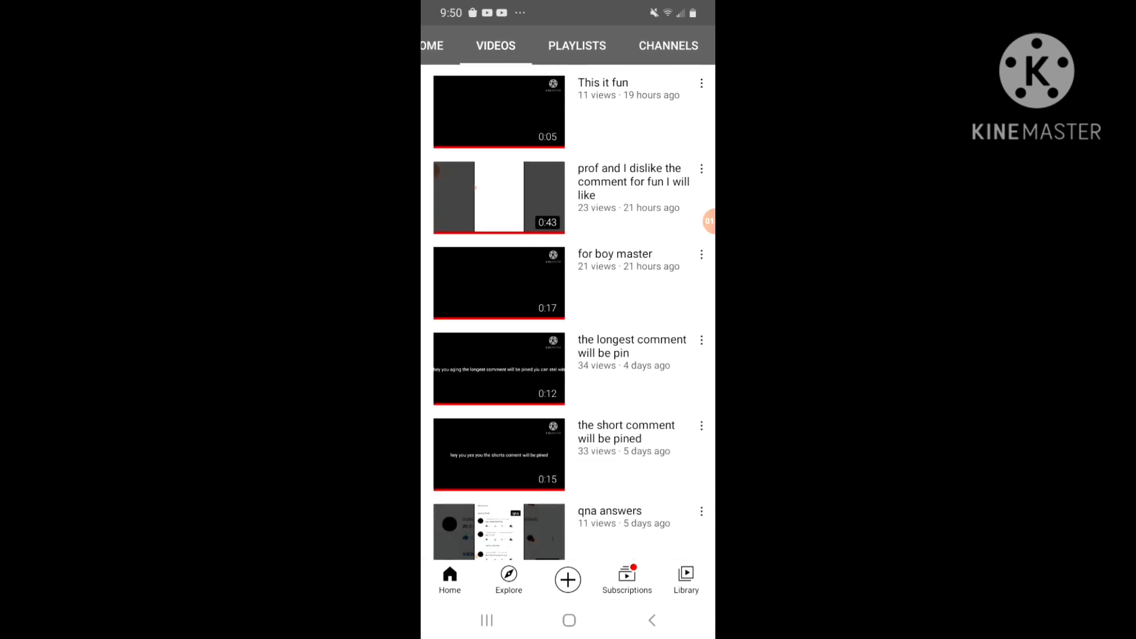
scroll("down", 3)
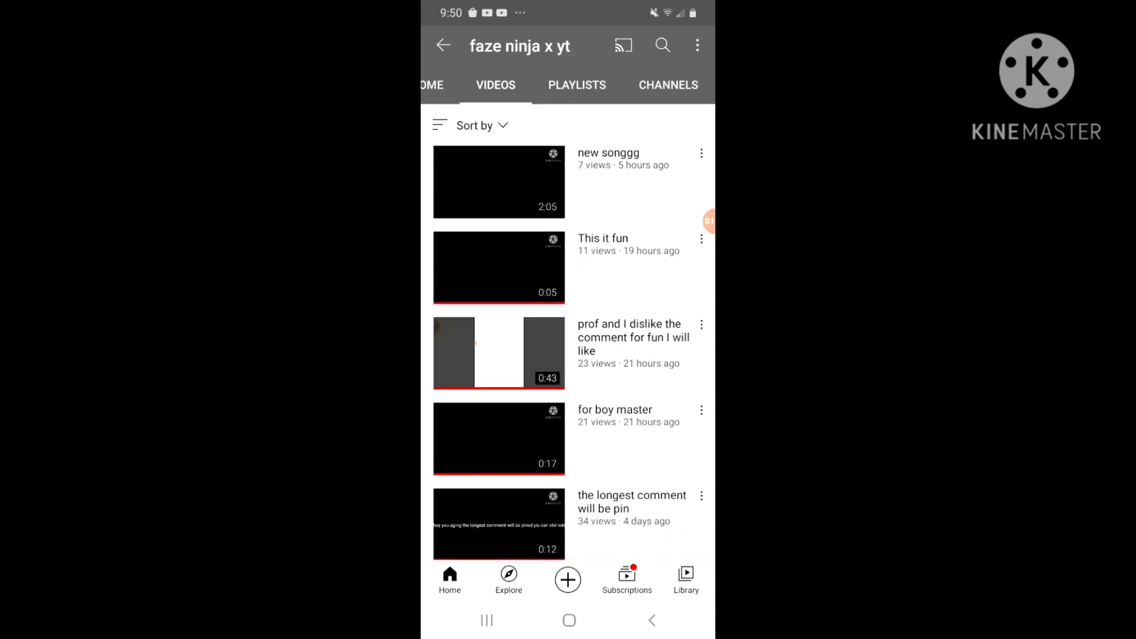
scroll("up", 3)
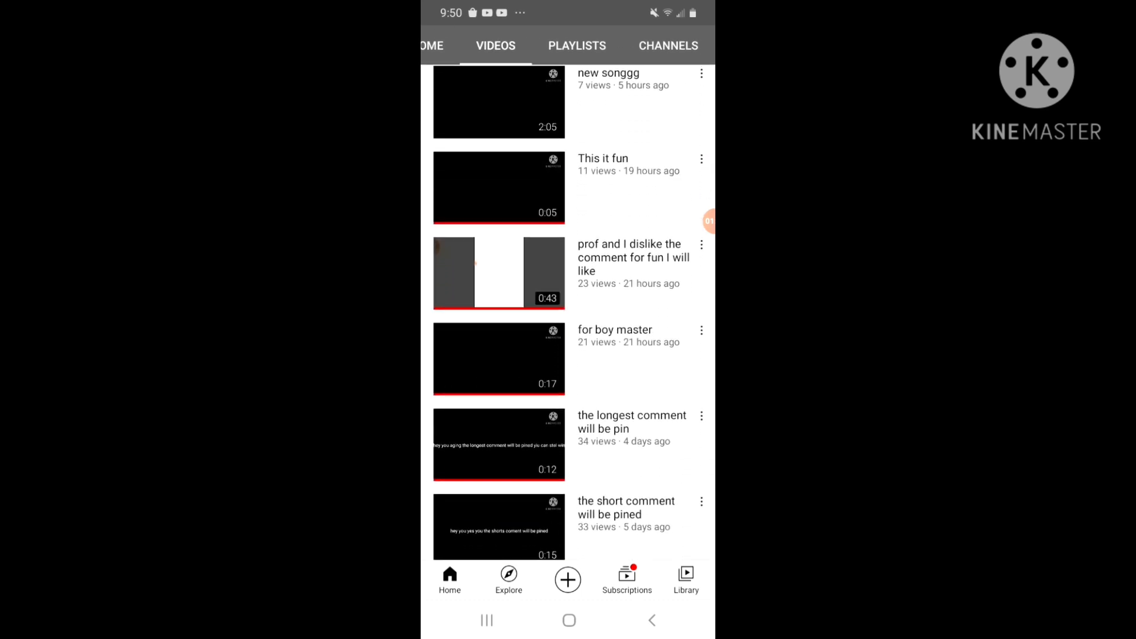
scroll("down", 3)
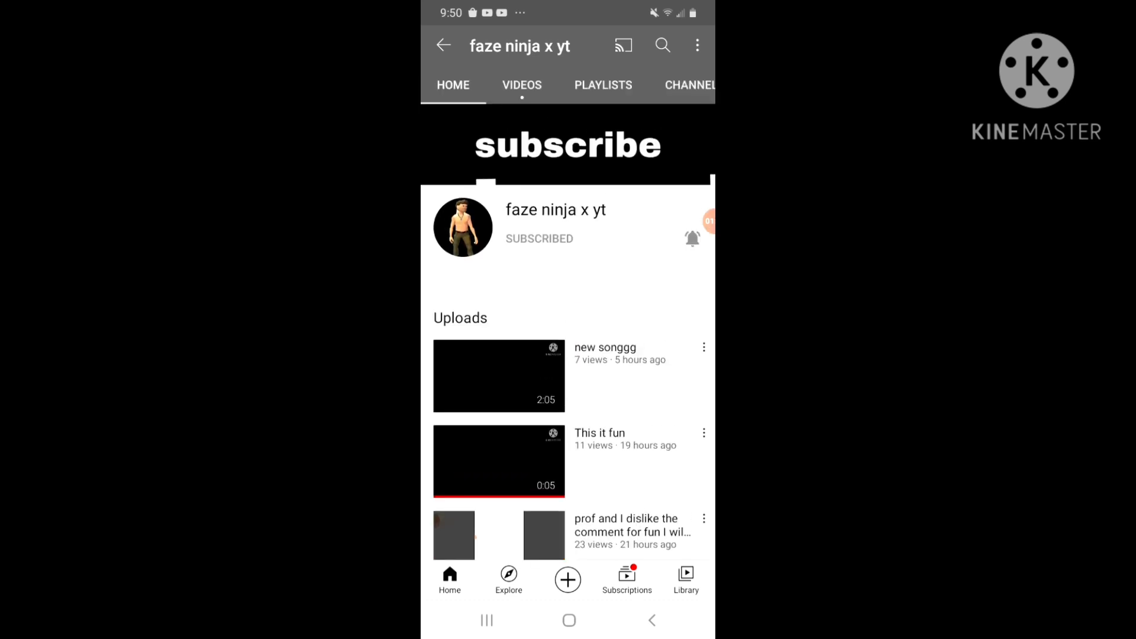
left_click(522, 85)
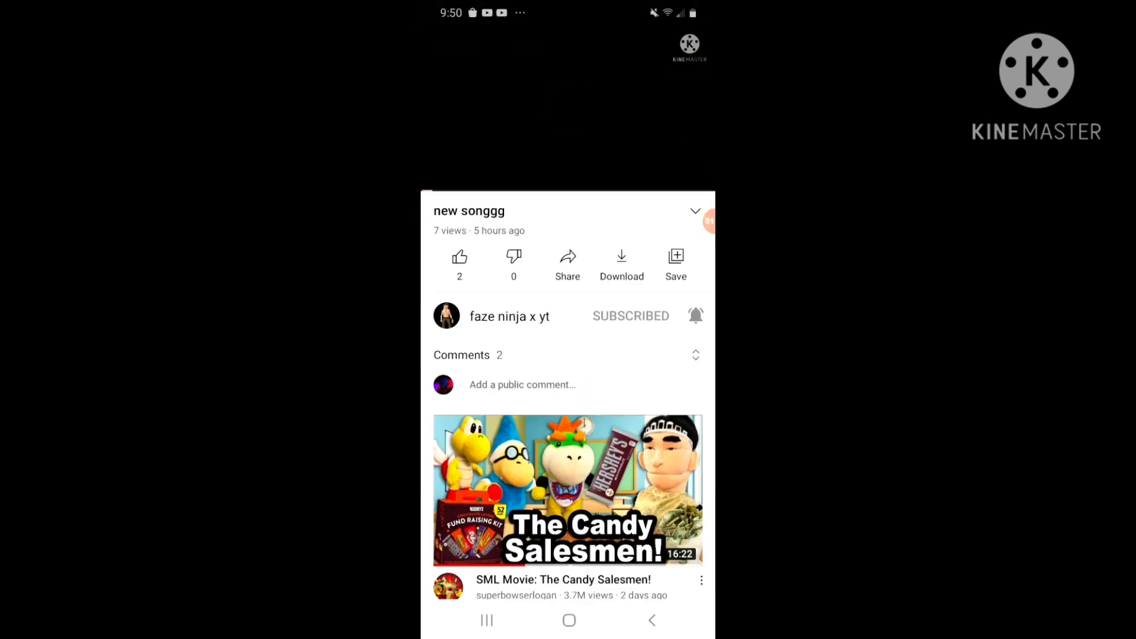
left_click(567, 109)
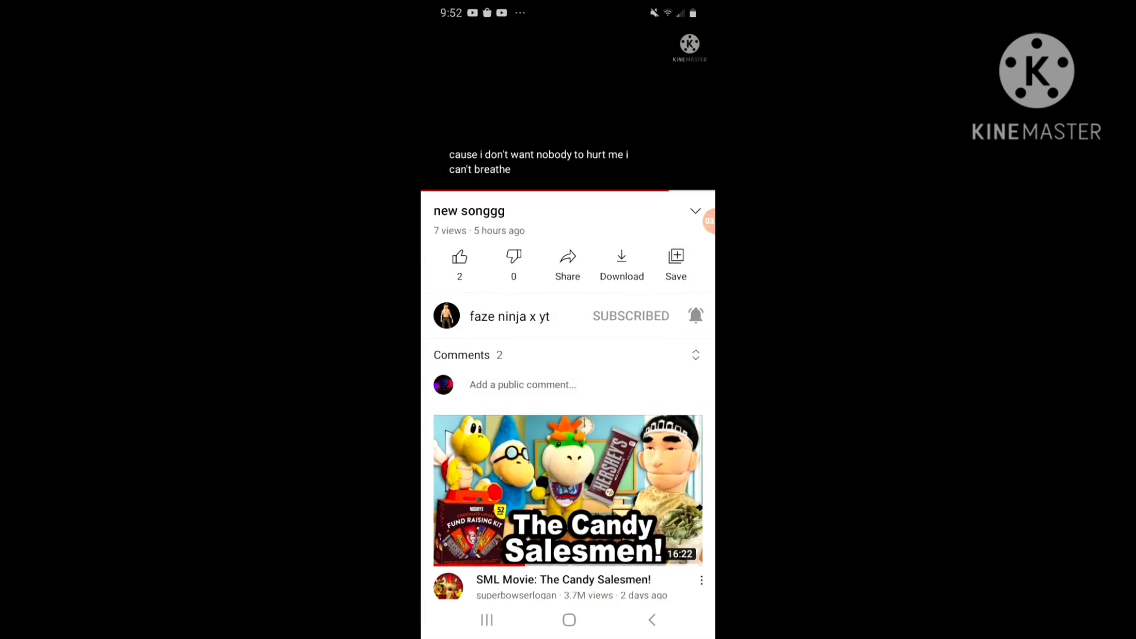
View the video's comments, including the replies to the first comment
left_click(467, 355)
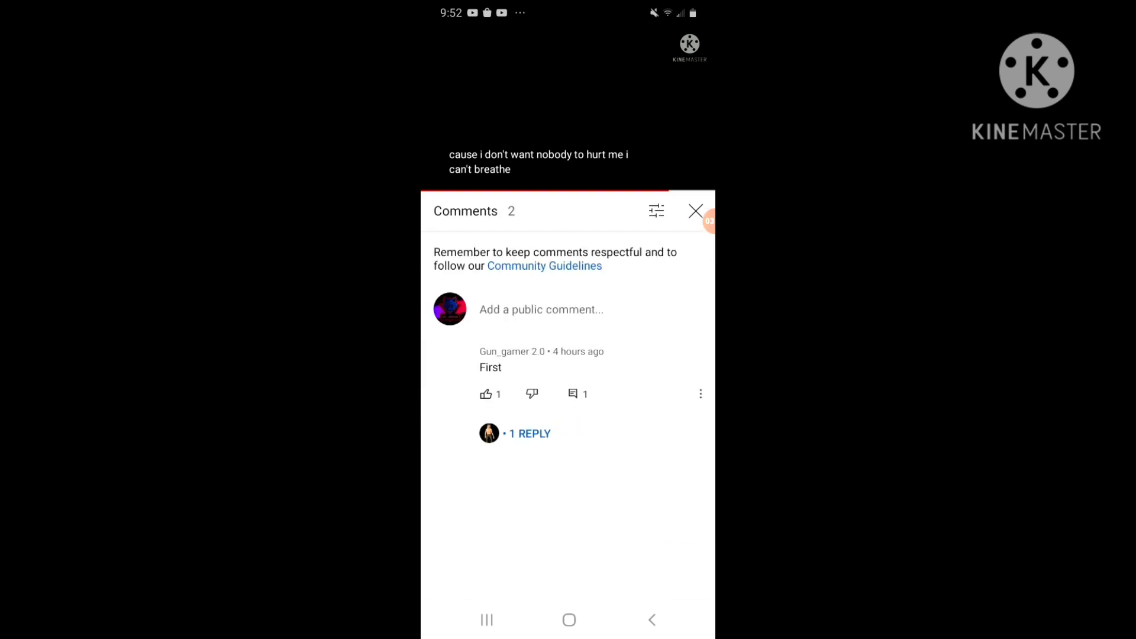
left_click(530, 433)
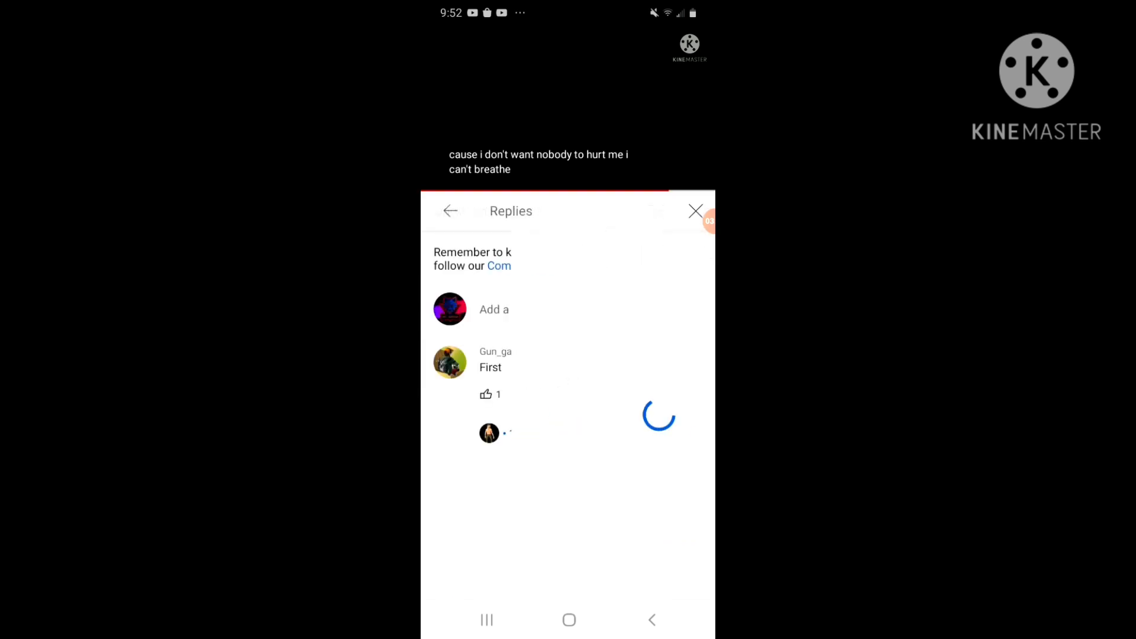
left_click(450, 210)
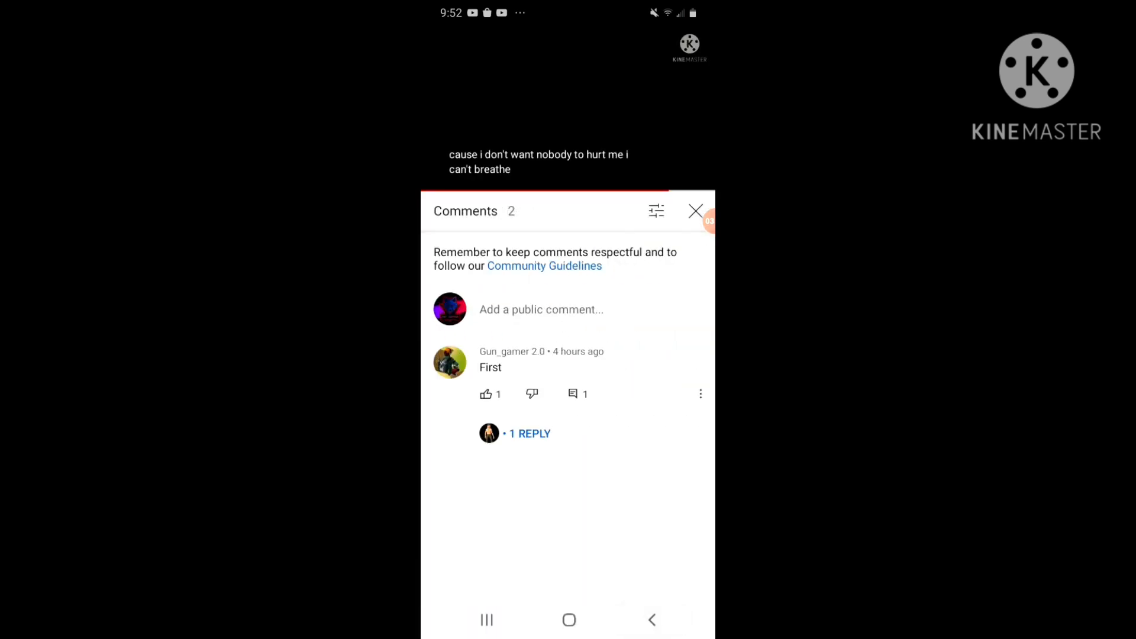
Post the public comment 'Good song' and return to the channel's video list
left_click(541, 309)
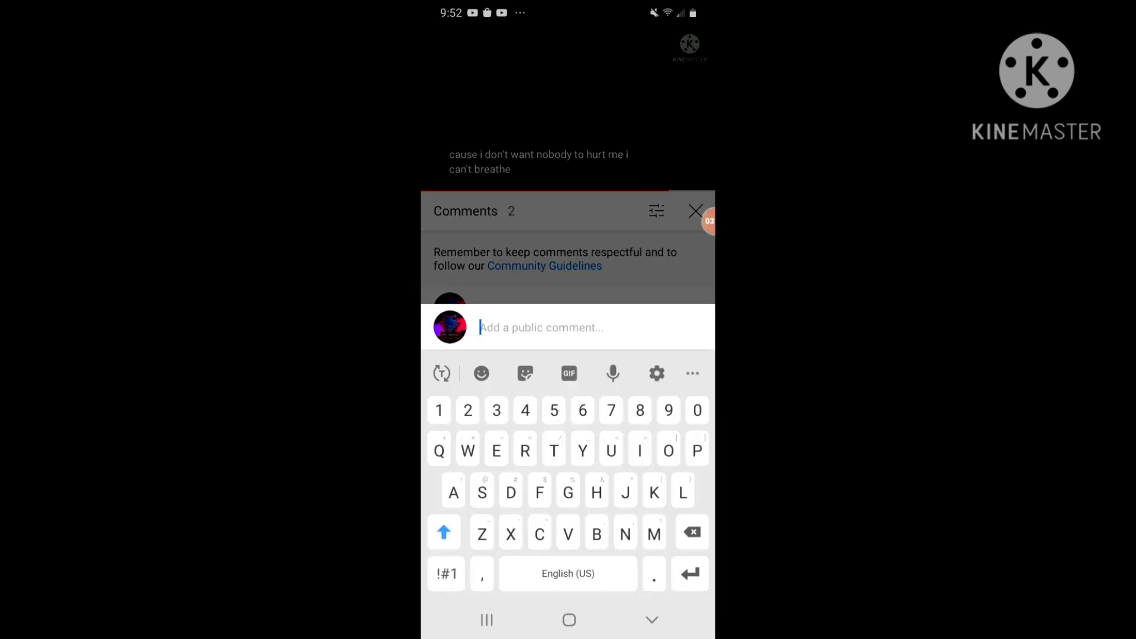
type("Good song")
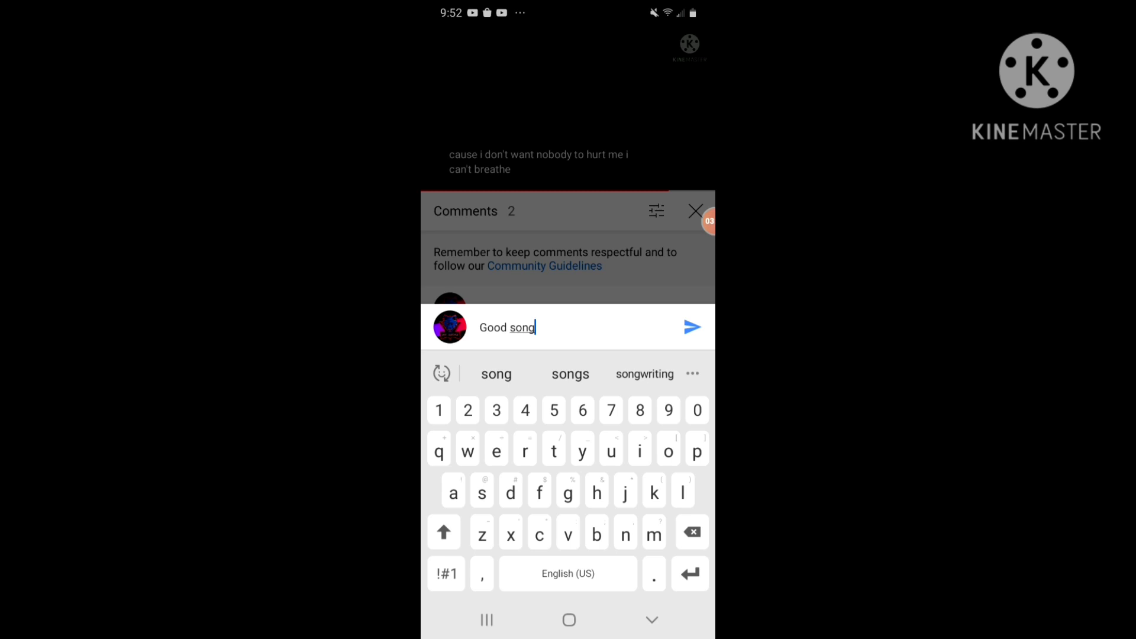
left_click(690, 326)
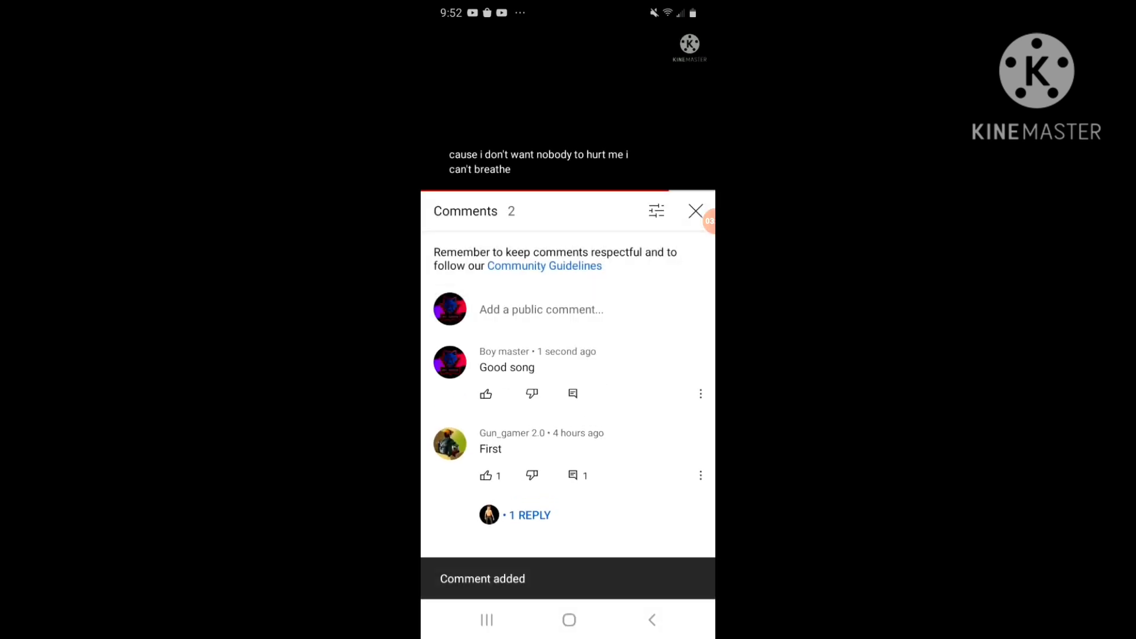
left_click(695, 210)
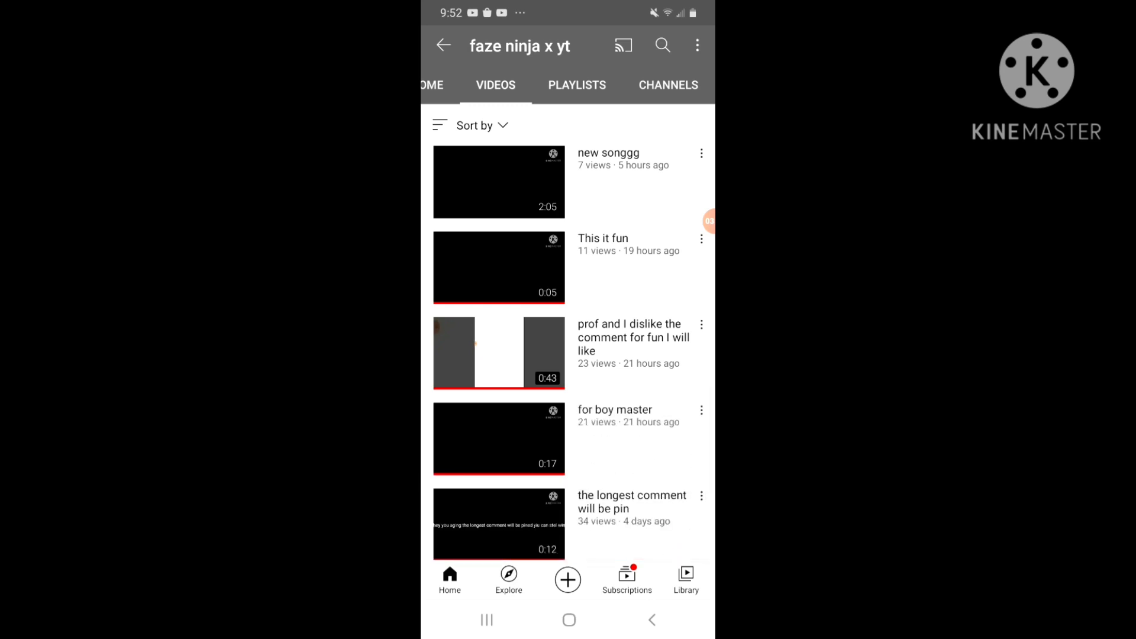
Search with partial terms 'par', 'aust', 'parr' for the Paradise Austin Perritt channel
left_click(661, 45)
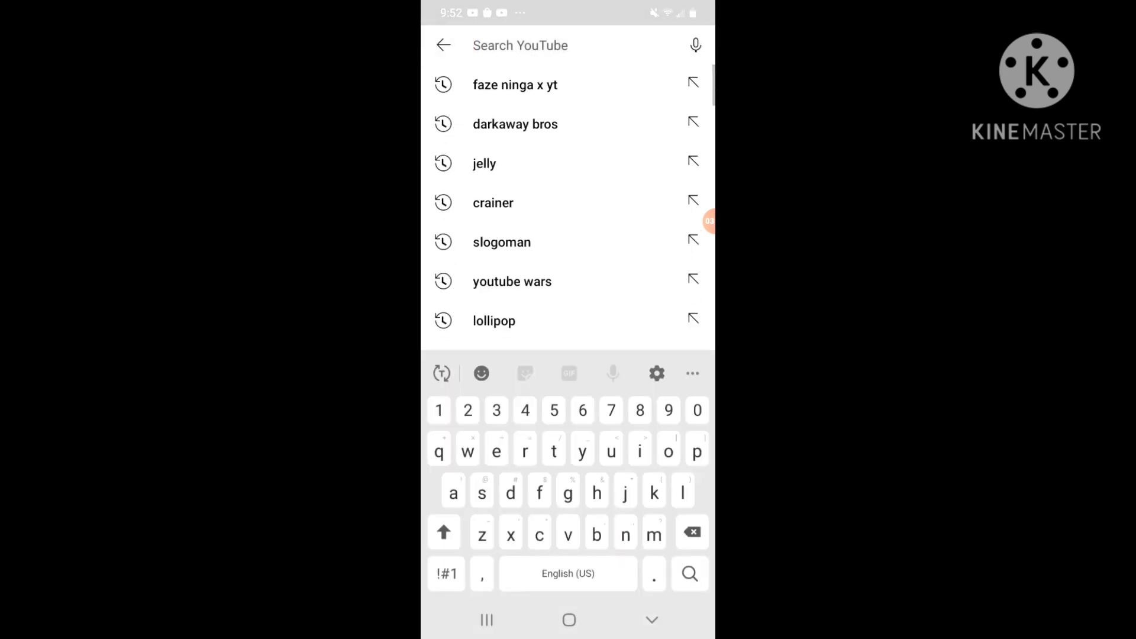
type("paridise")
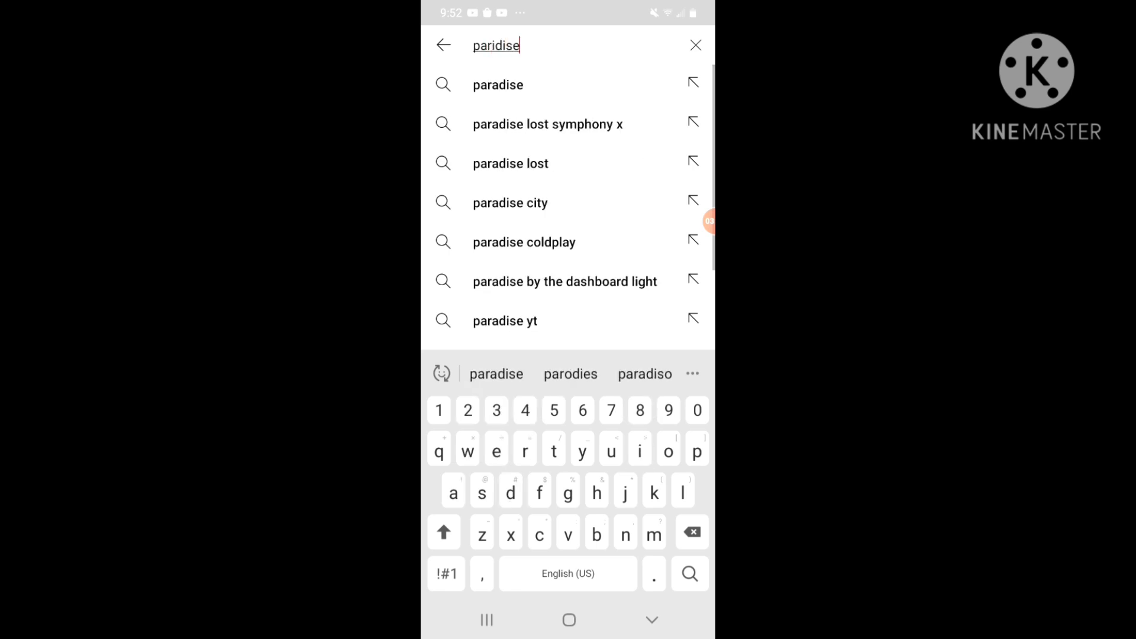
type("austin")
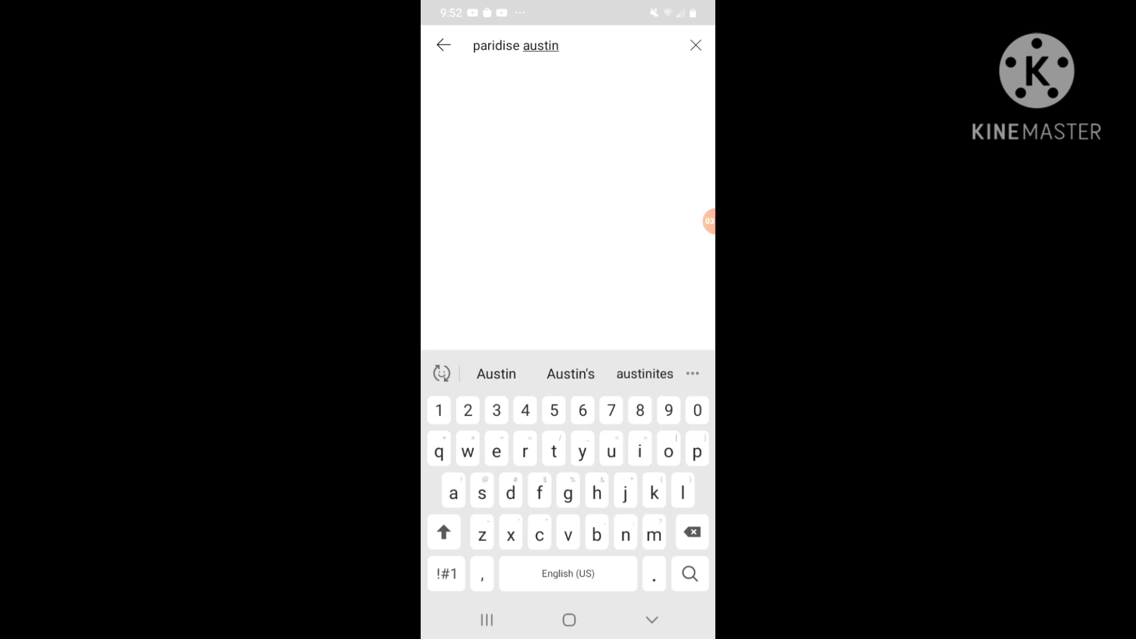
type("parr")
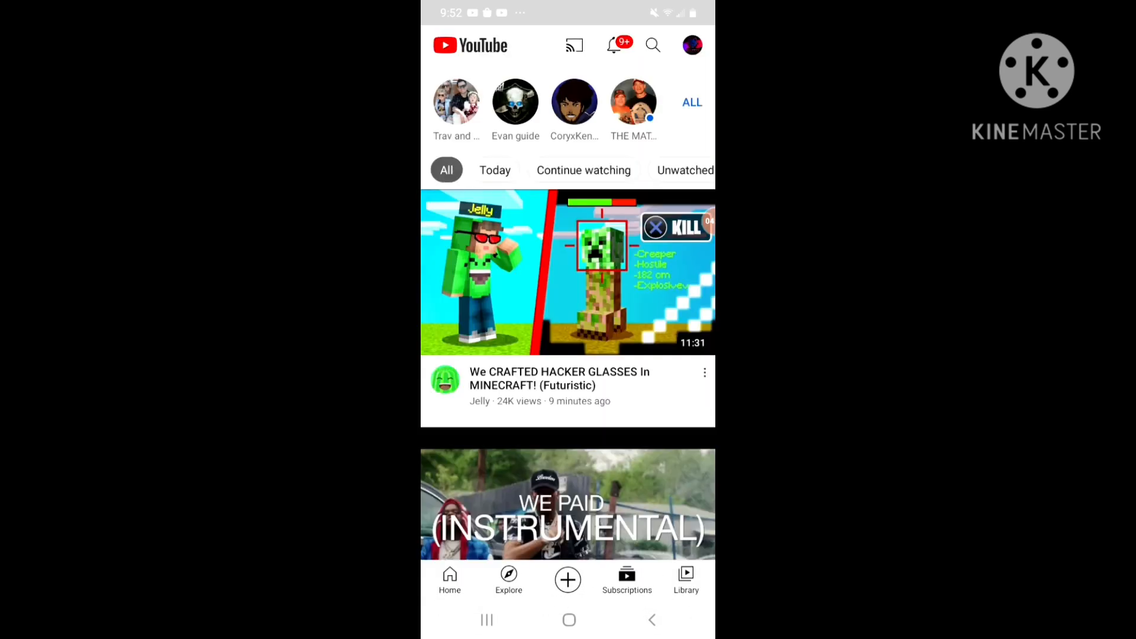
Find Paradise Austin Perritt in the full subscribed channels list and open its channel
left_click(691, 102)
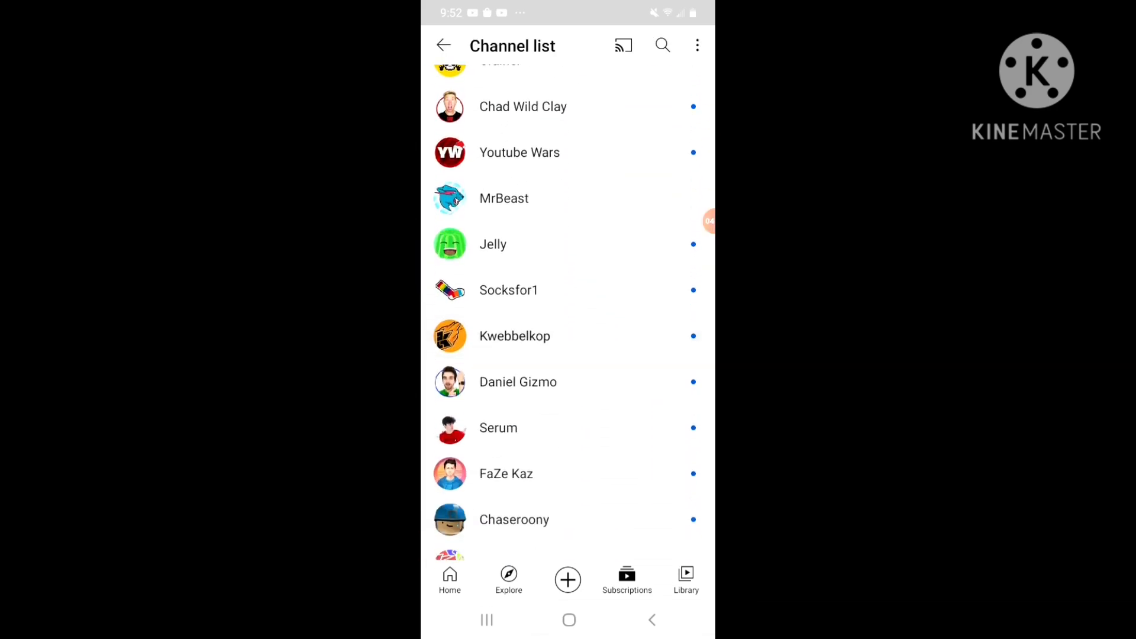
scroll("down", 3)
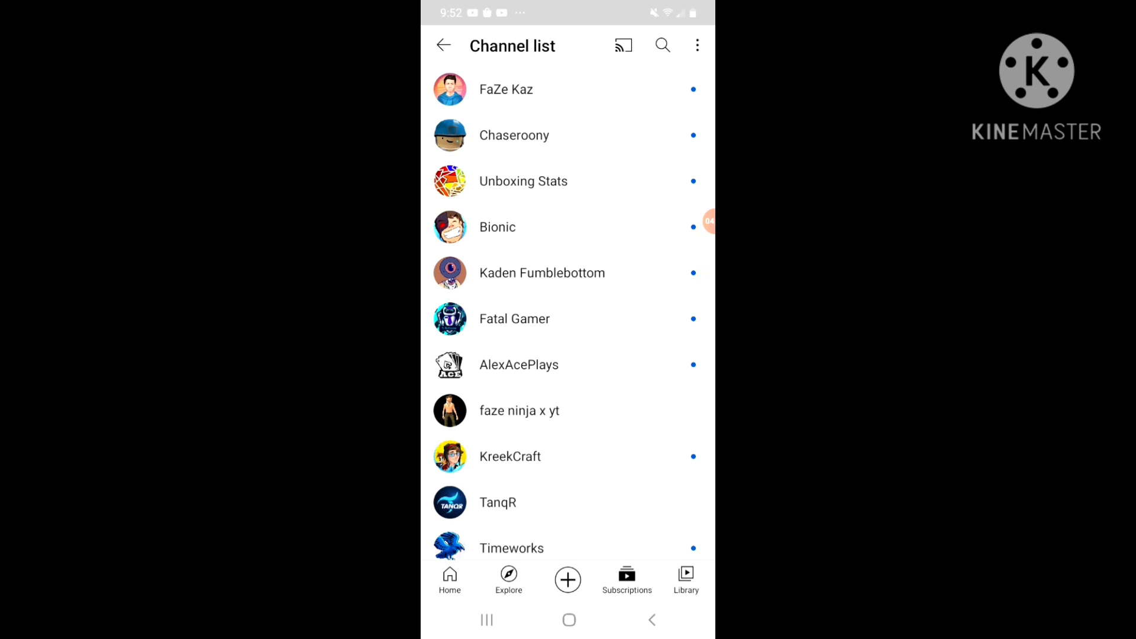
scroll("down", 3)
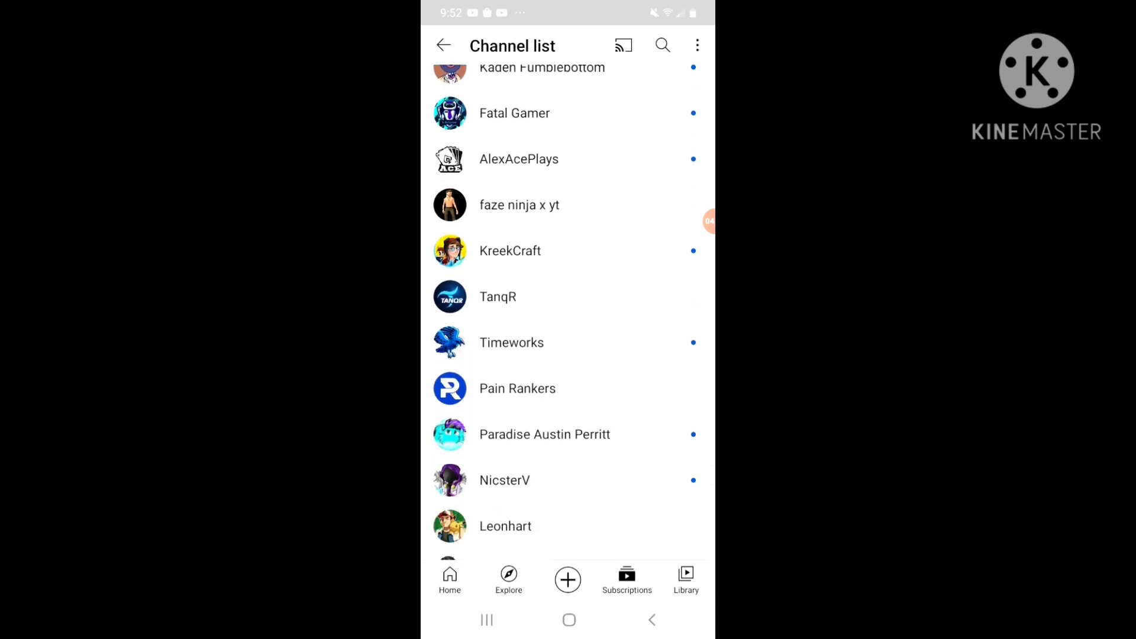
left_click(544, 434)
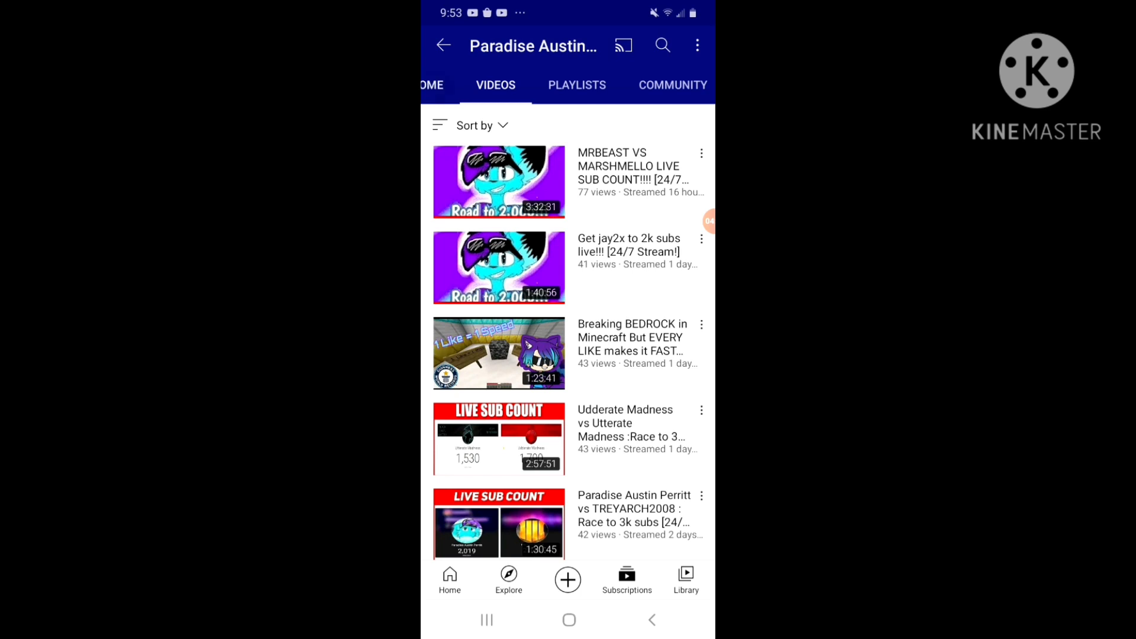
Show Paradise Austin Perritt's HOME page and scroll to its Past live streams section
left_click(453, 85)
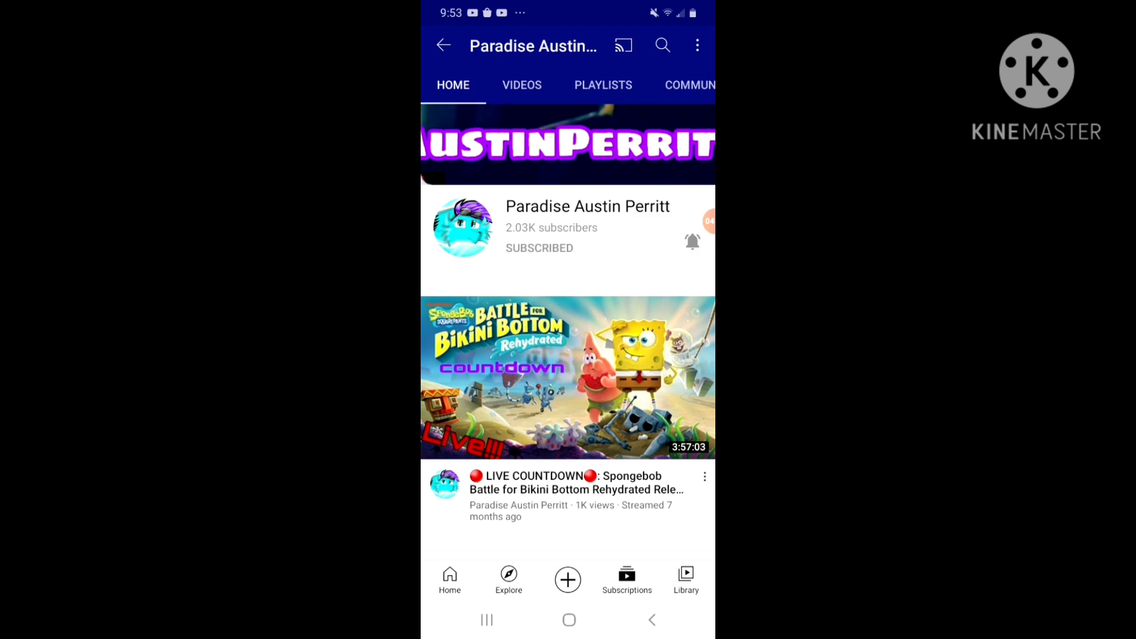
scroll("up", 3)
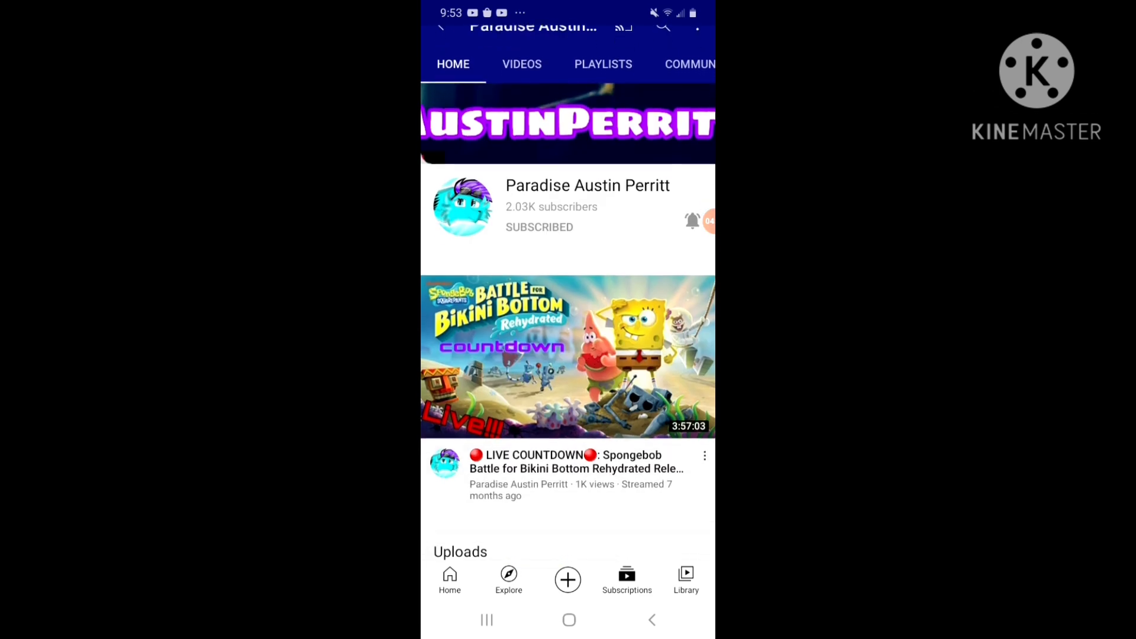
scroll("down", 3)
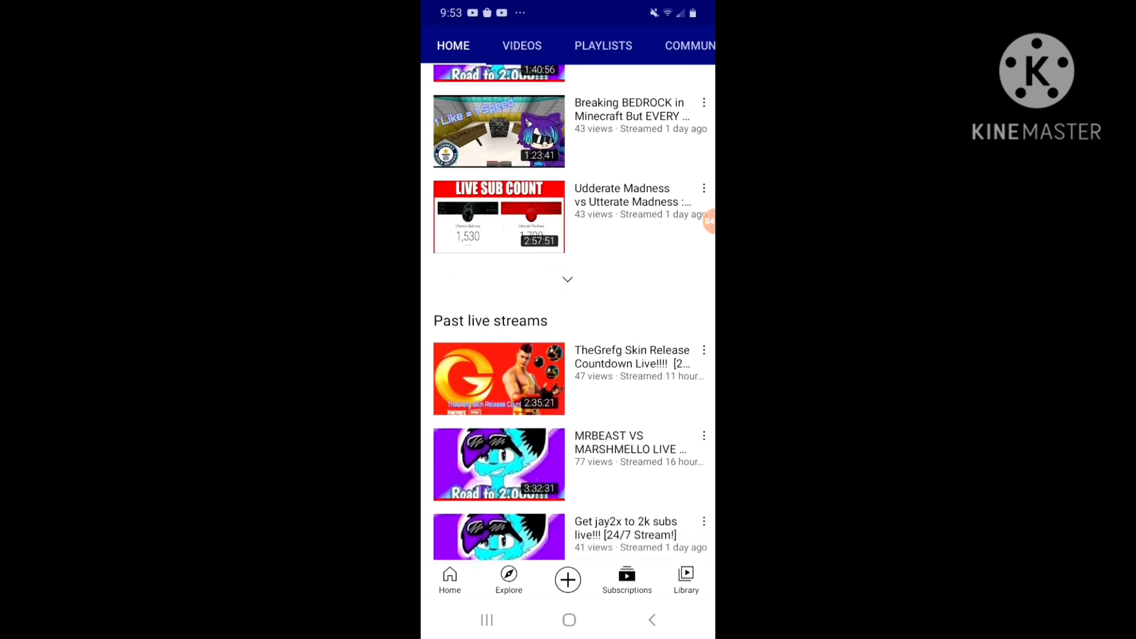
scroll("up", 3)
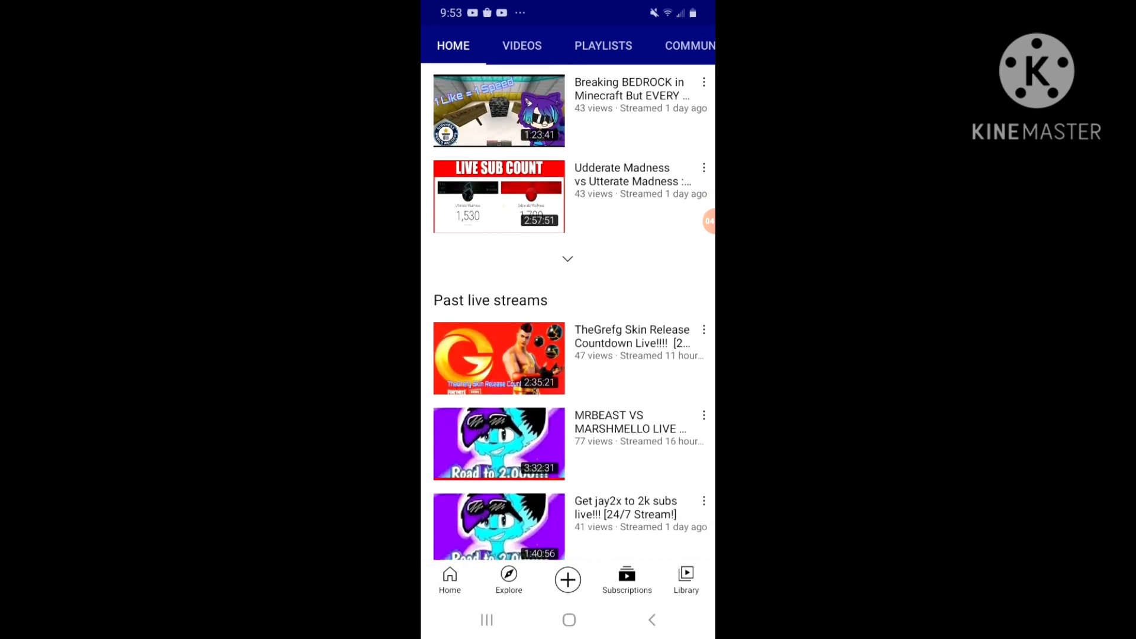
scroll("down", 3)
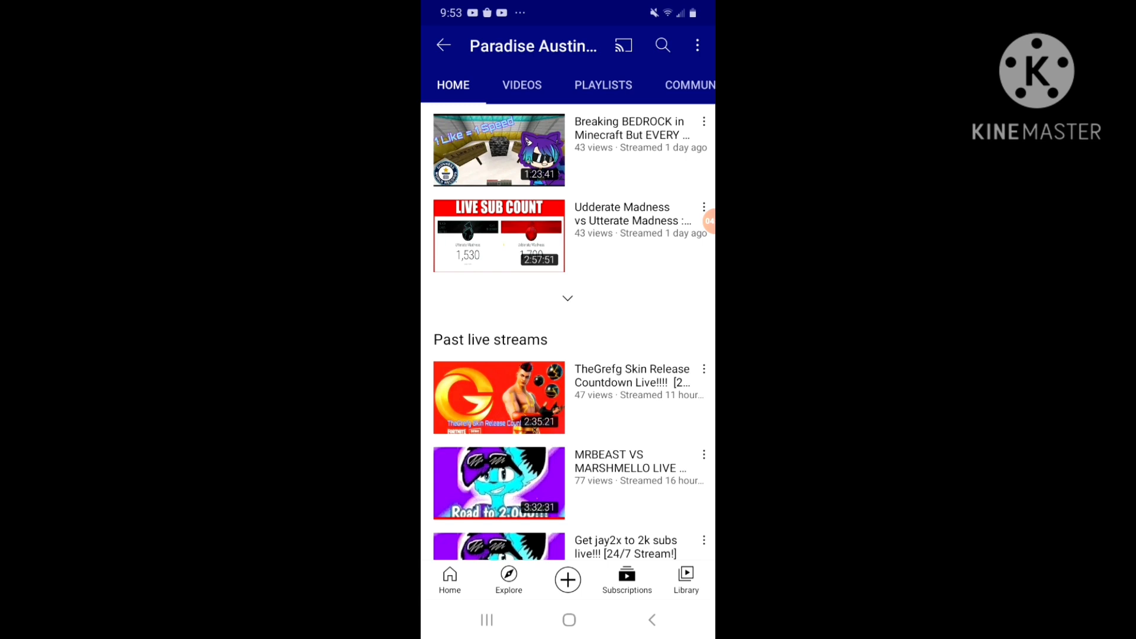
Play the Udderate Madness vs Utterate Madness stream and check its live chat replay
left_click(498, 235)
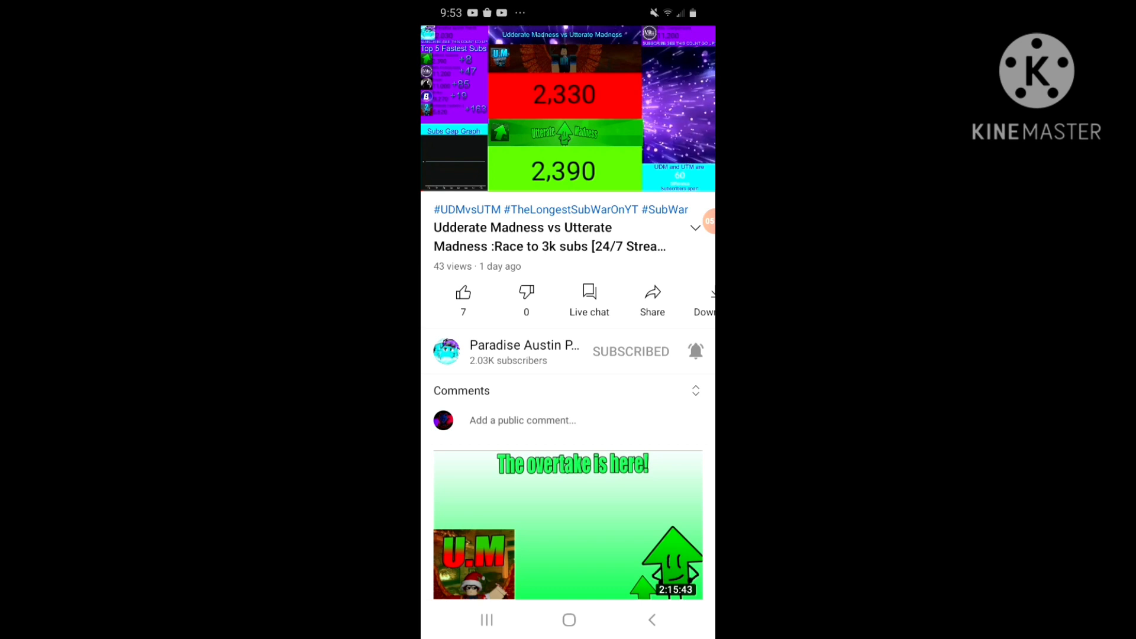
left_click(588, 301)
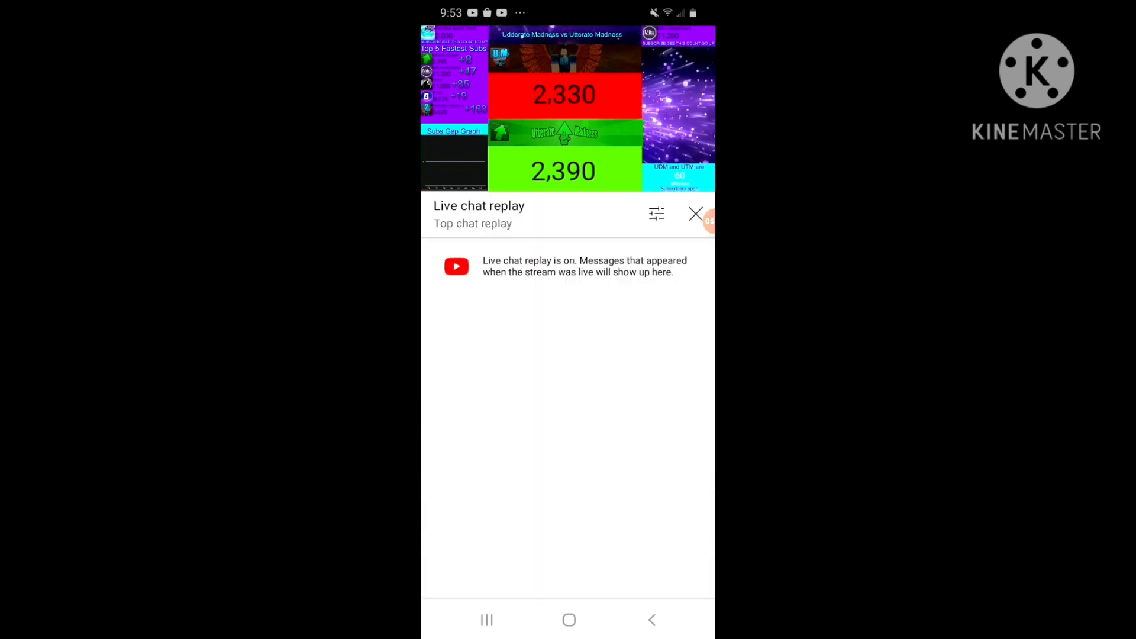
left_click(694, 214)
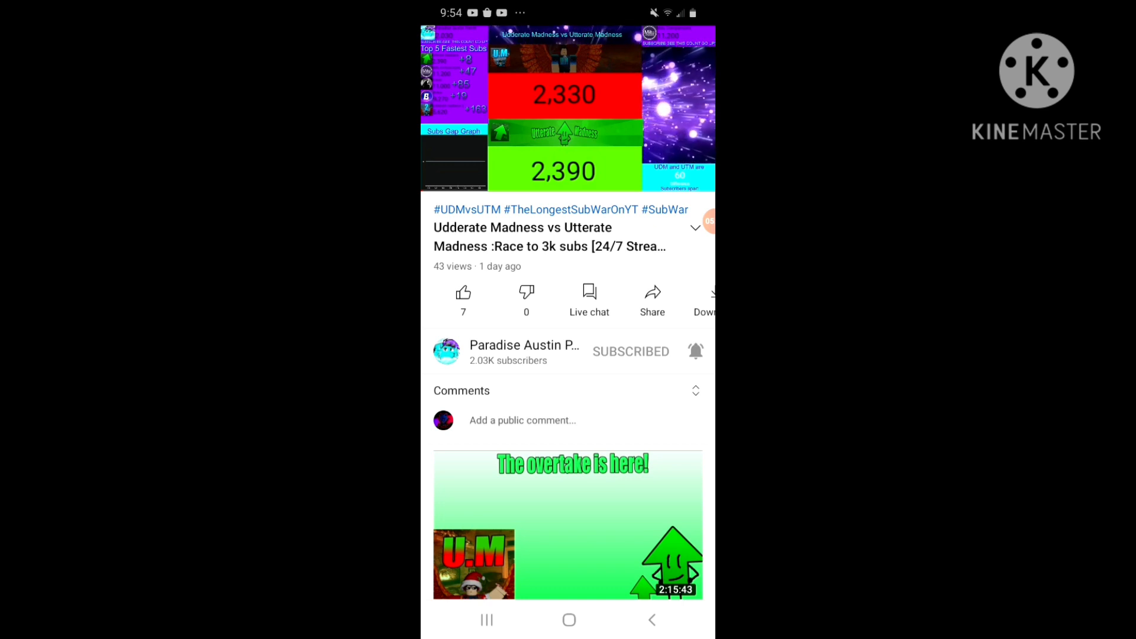
left_click(567, 109)
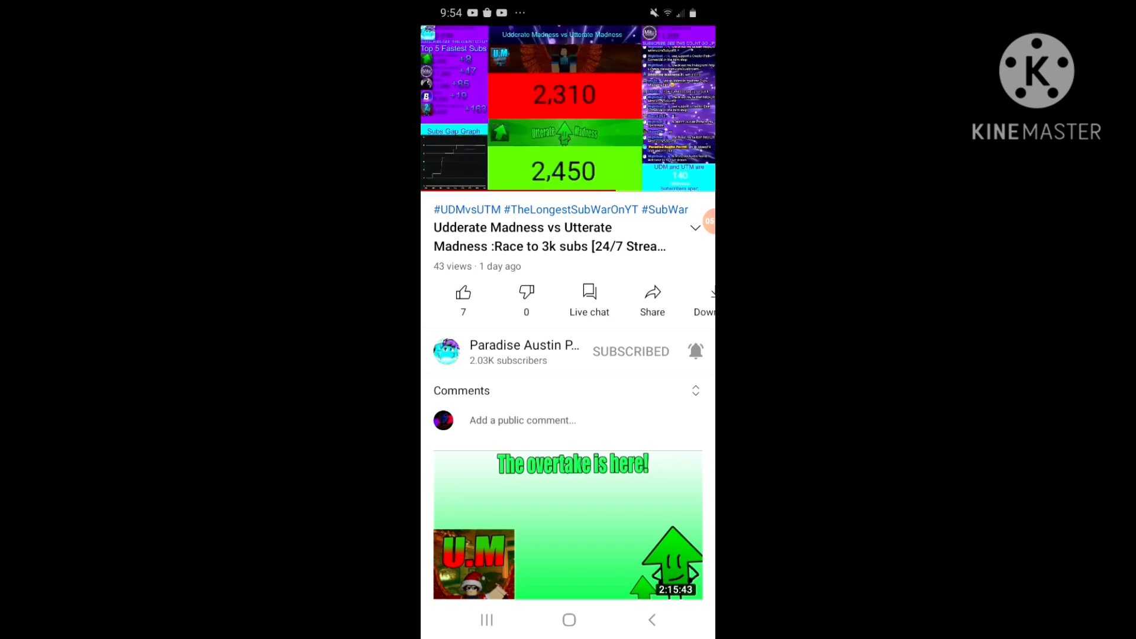
Scrub the stream ahead to about 1:39:03 and leave it playing in the mini player
left_click(525, 344)
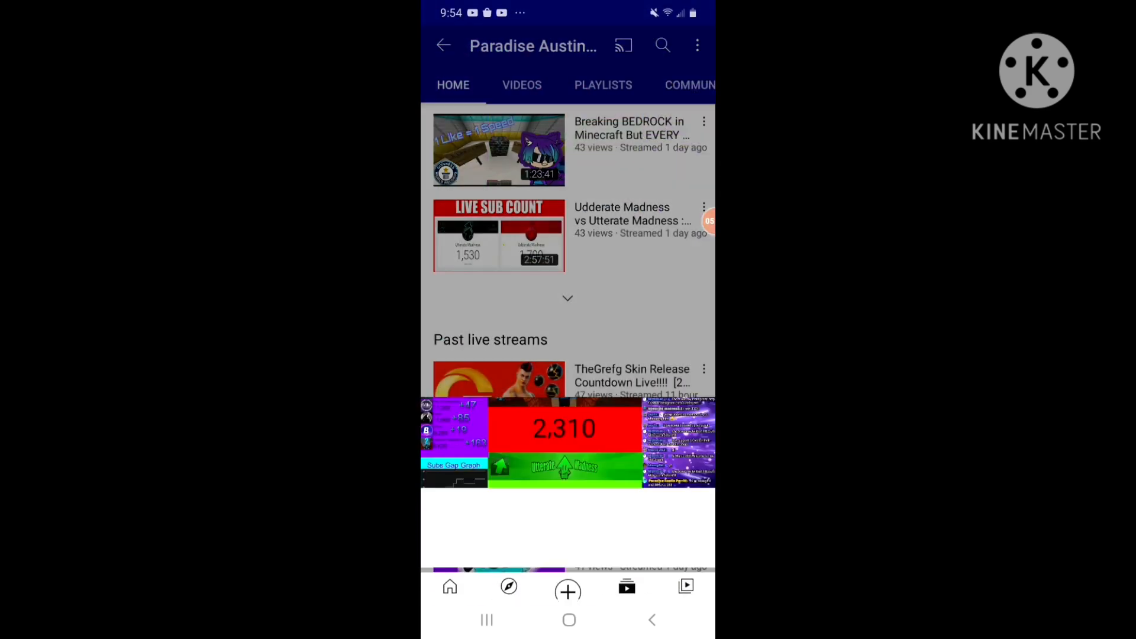
left_click(499, 234)
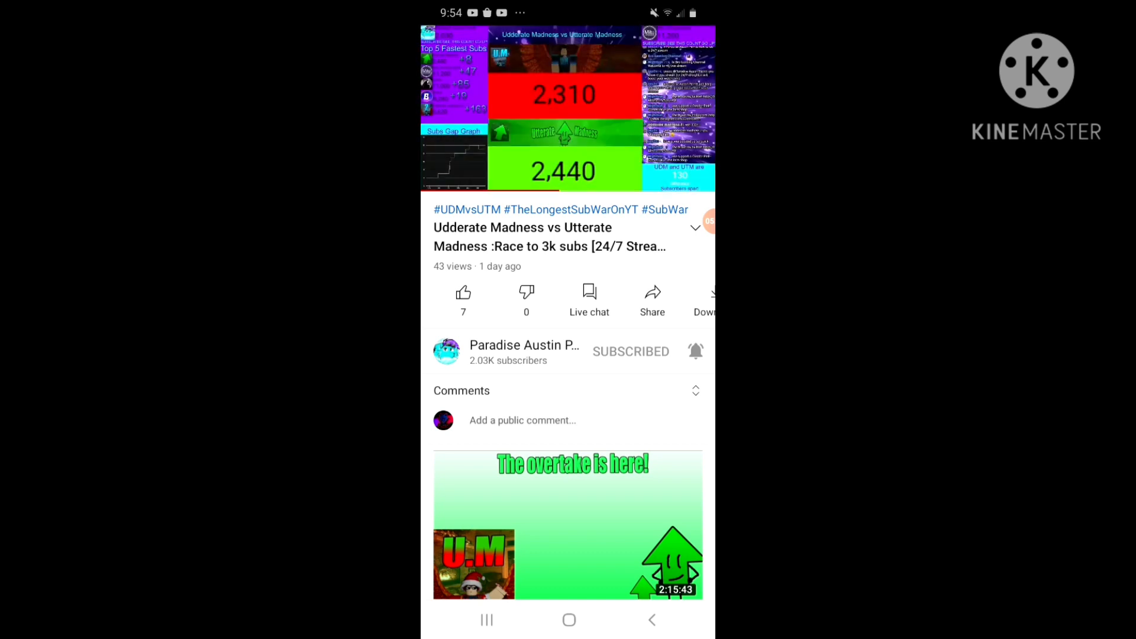
left_click(567, 109)
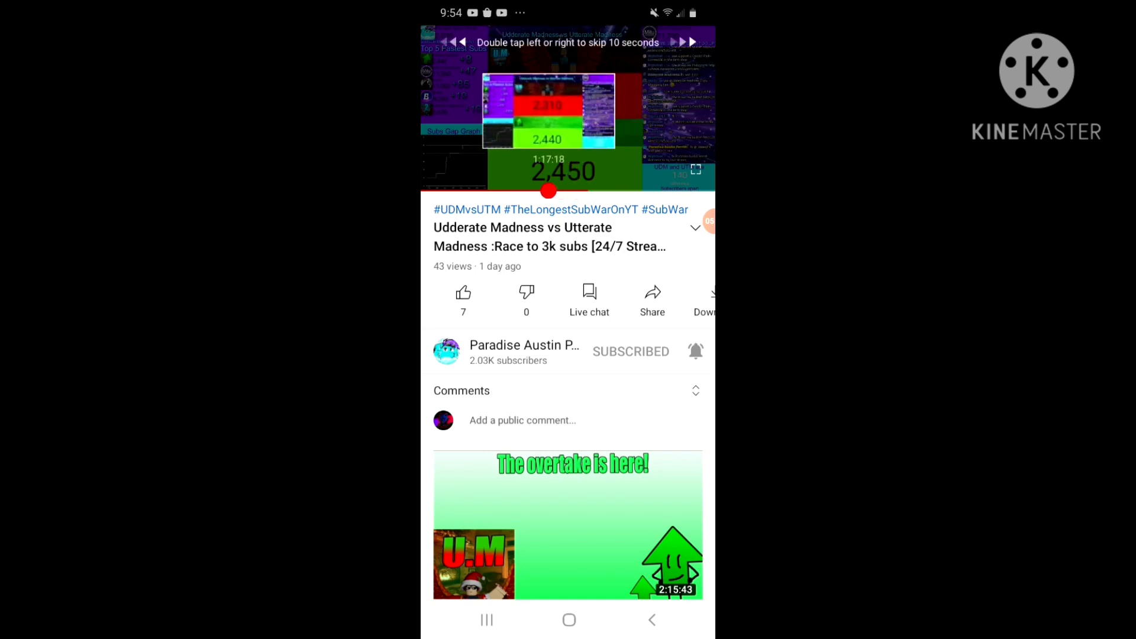
left_click(548, 109)
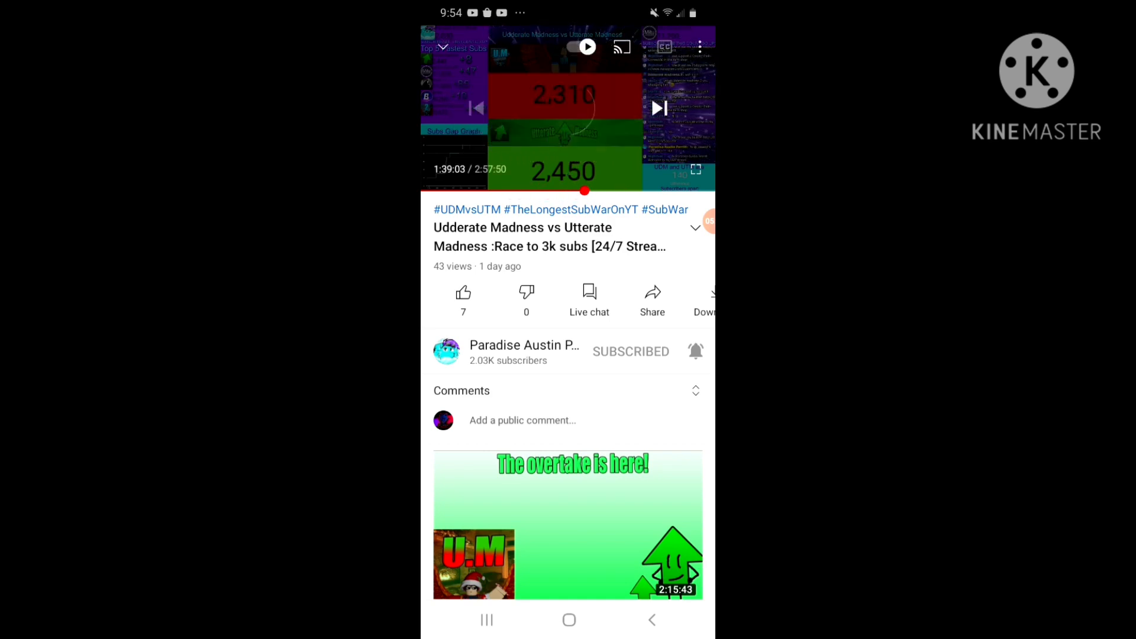
left_click(524, 351)
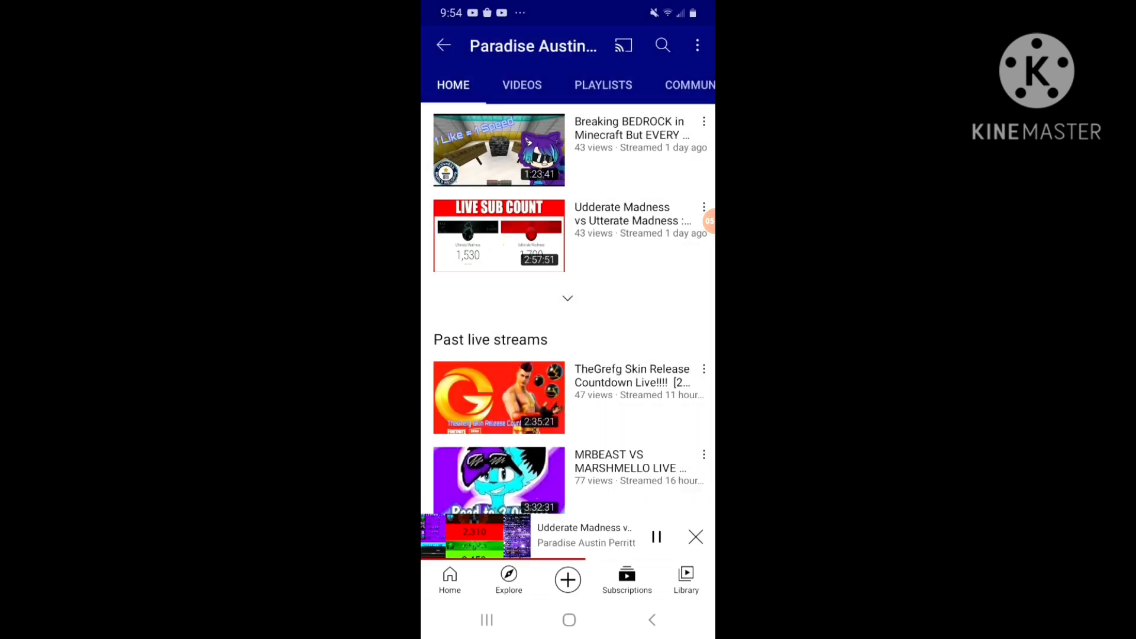